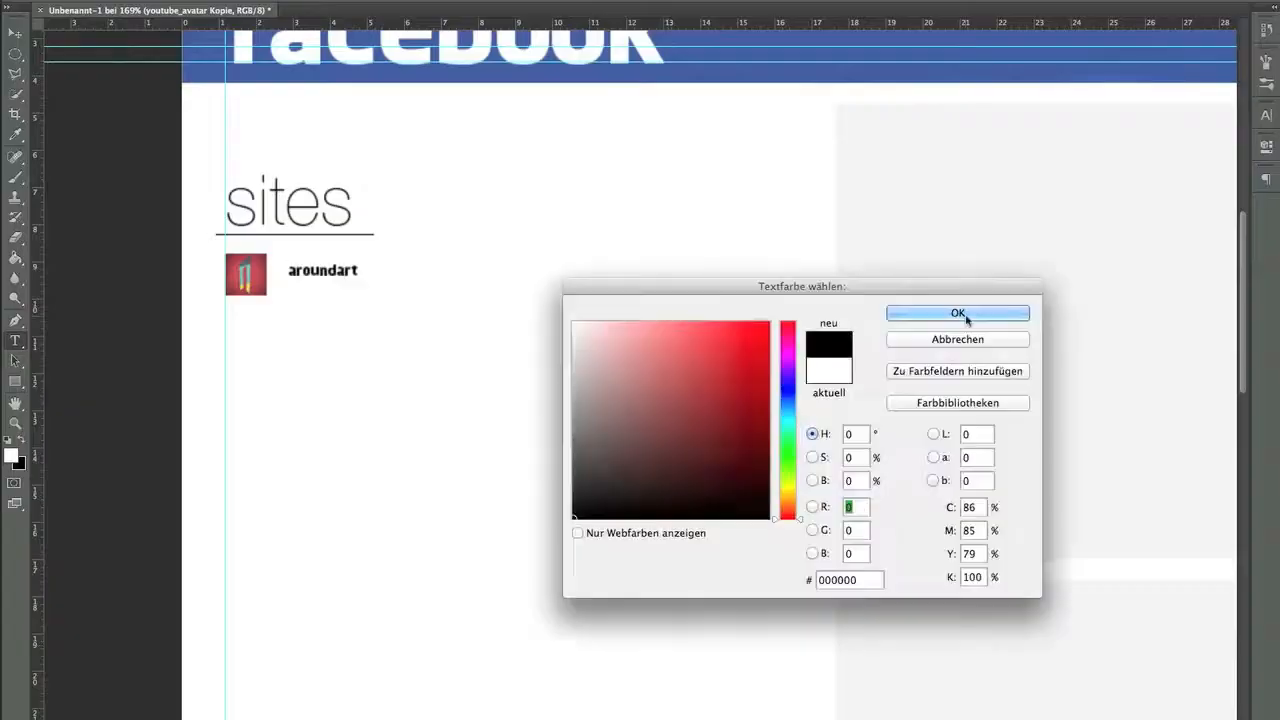
# - Confirm black as the text colour for the Apple Store entry
pyautogui.click(957, 313)
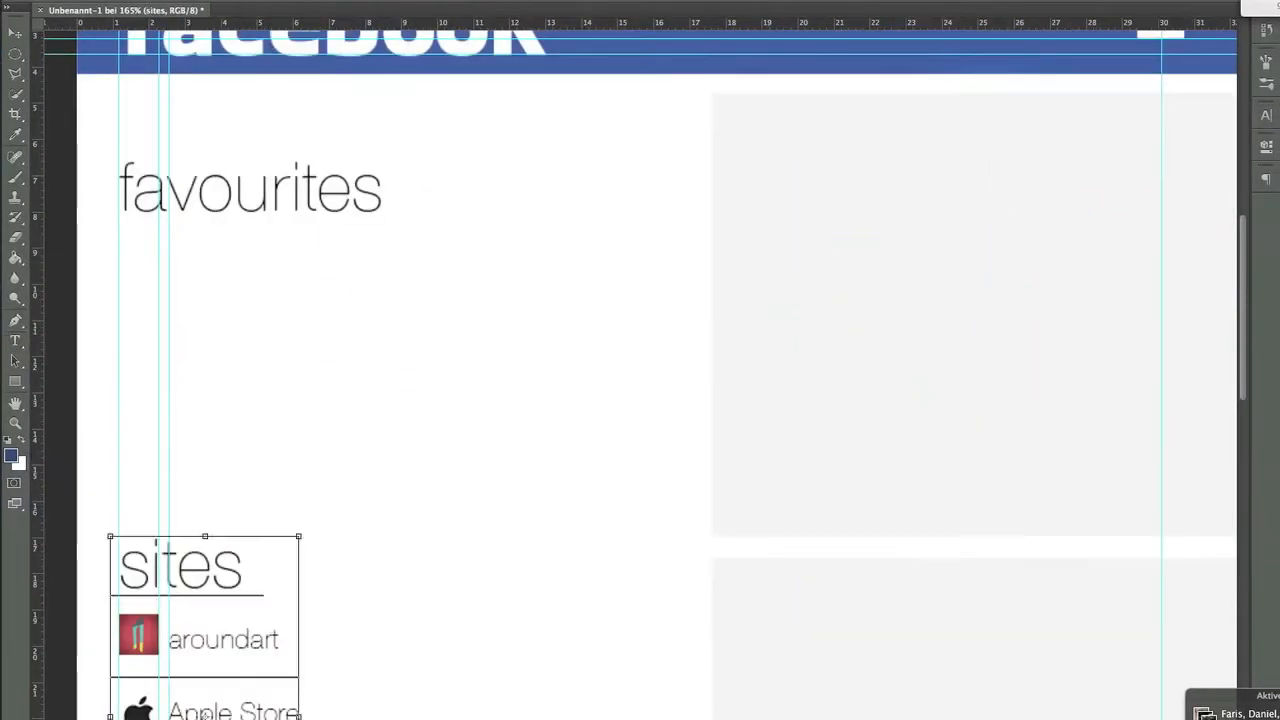
# - Place the Wizard of Oz character illustration into the post box
pyautogui.click(250, 188)
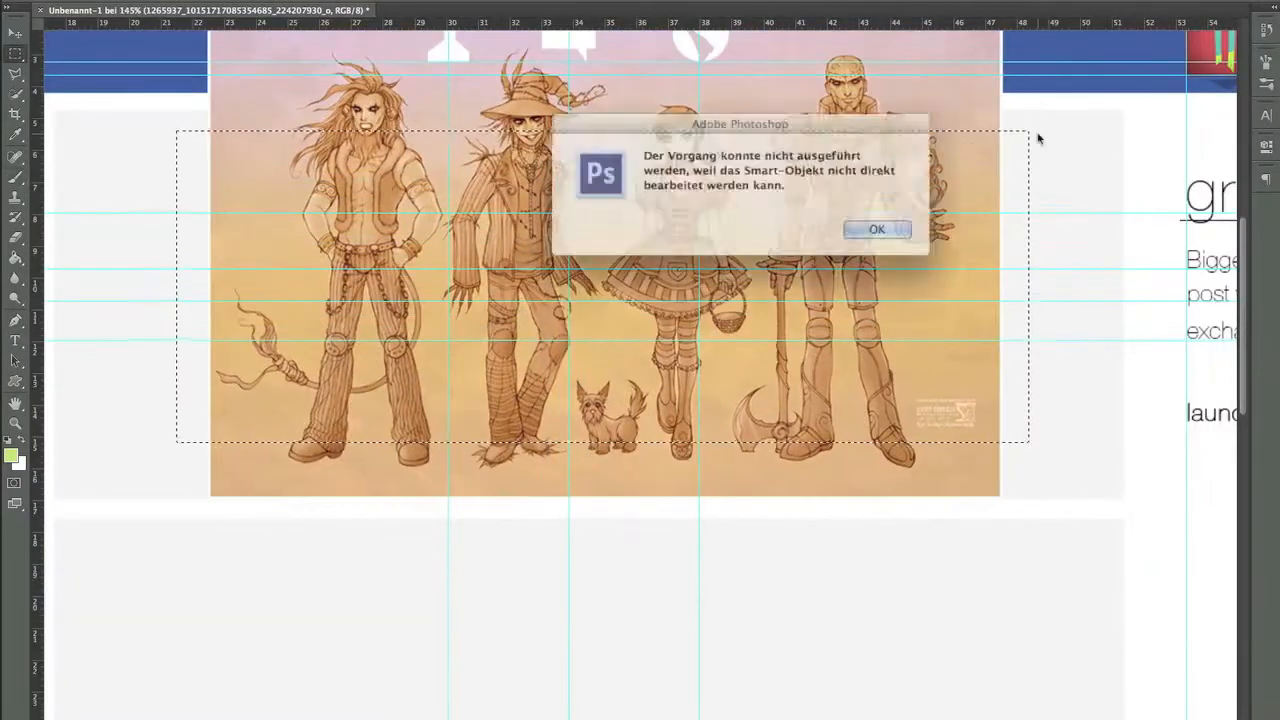
# - Dismiss the smart-object error and start picking a new foreground colour
pyautogui.click(877, 229)
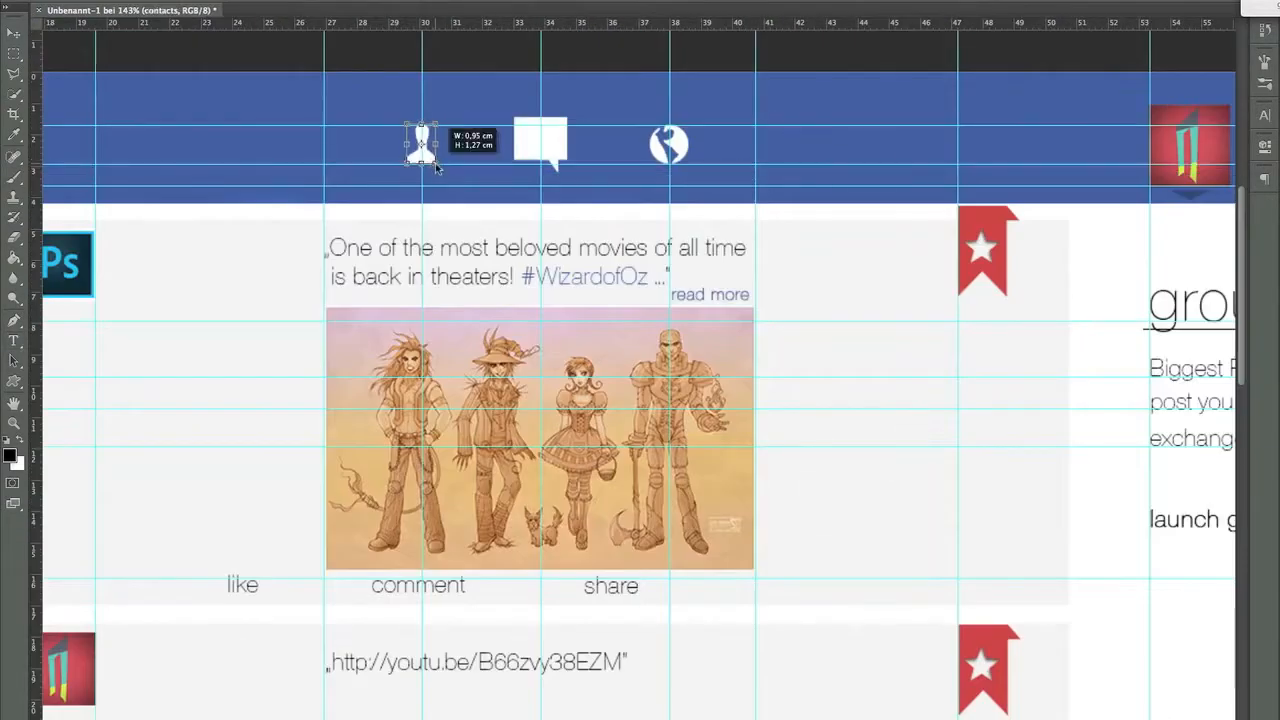
pyautogui.click(8, 452)
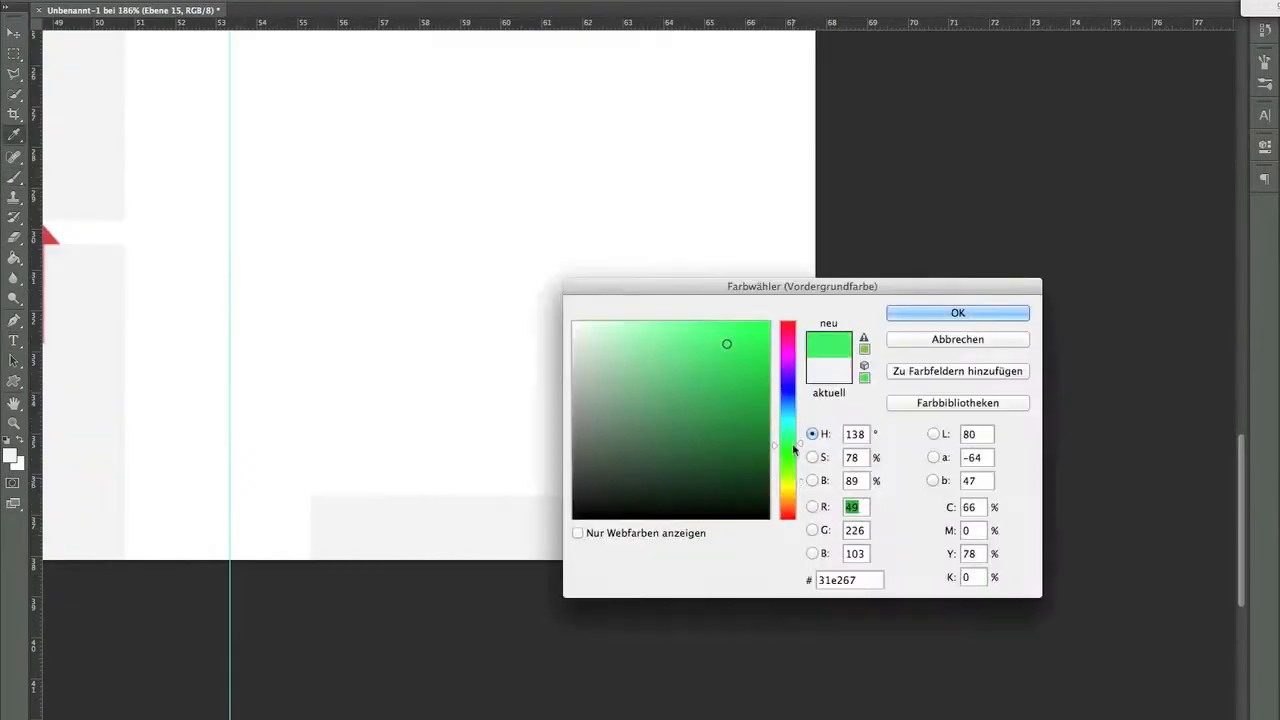
# - Accept bright green, move a shadowed strip down the groups panel, and select its bottom area
pyautogui.click(957, 312)
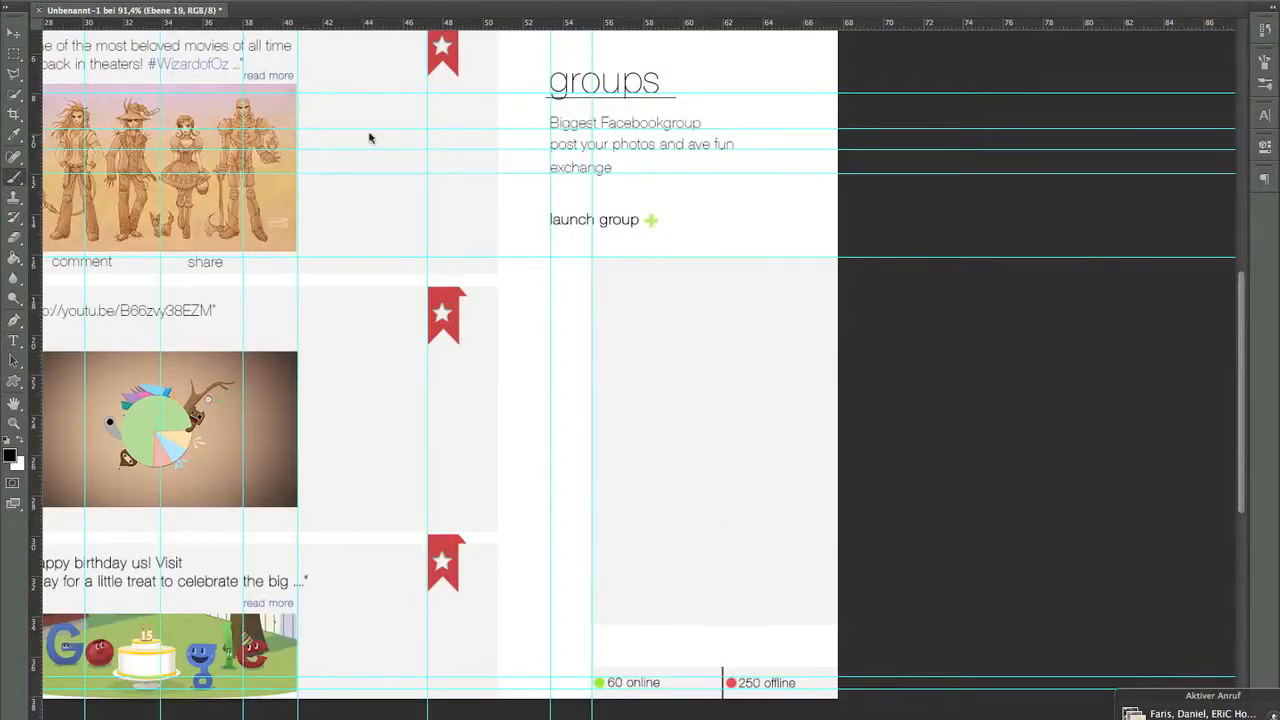
pyautogui.moveTo(591, 355); pyautogui.dragTo(837, 441)
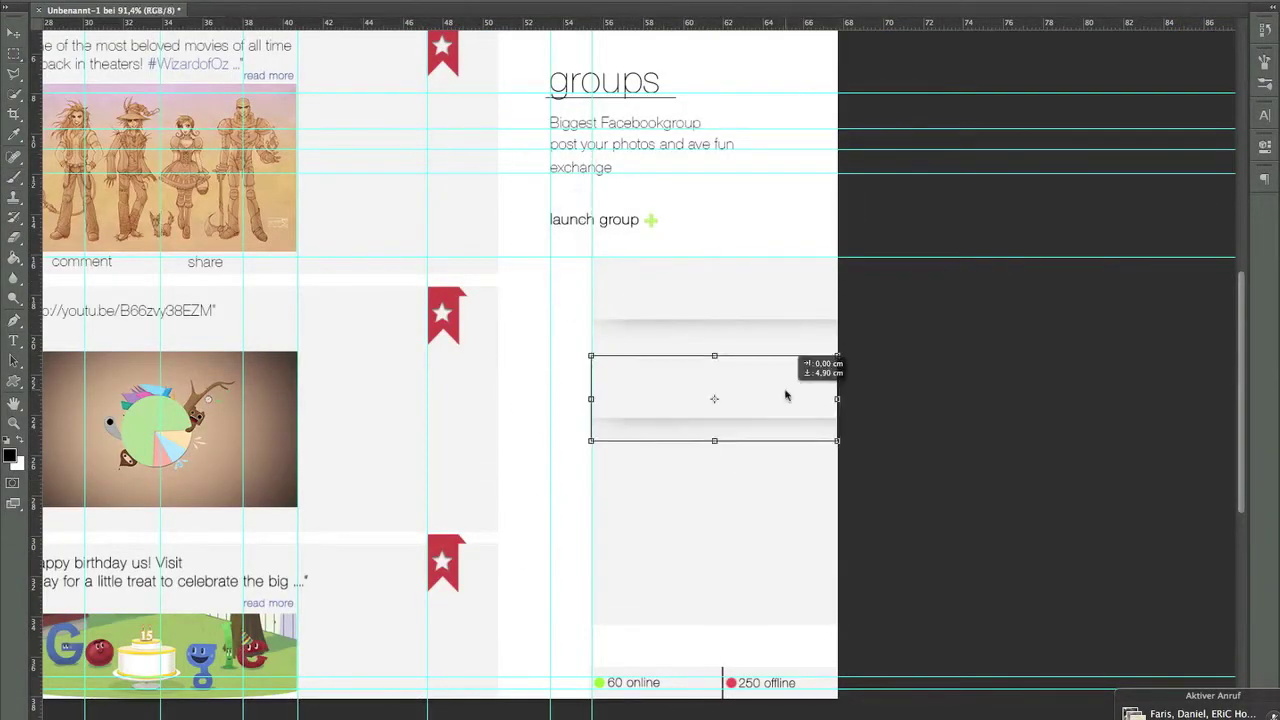
pyautogui.moveTo(591, 527); pyautogui.dragTo(677, 650)
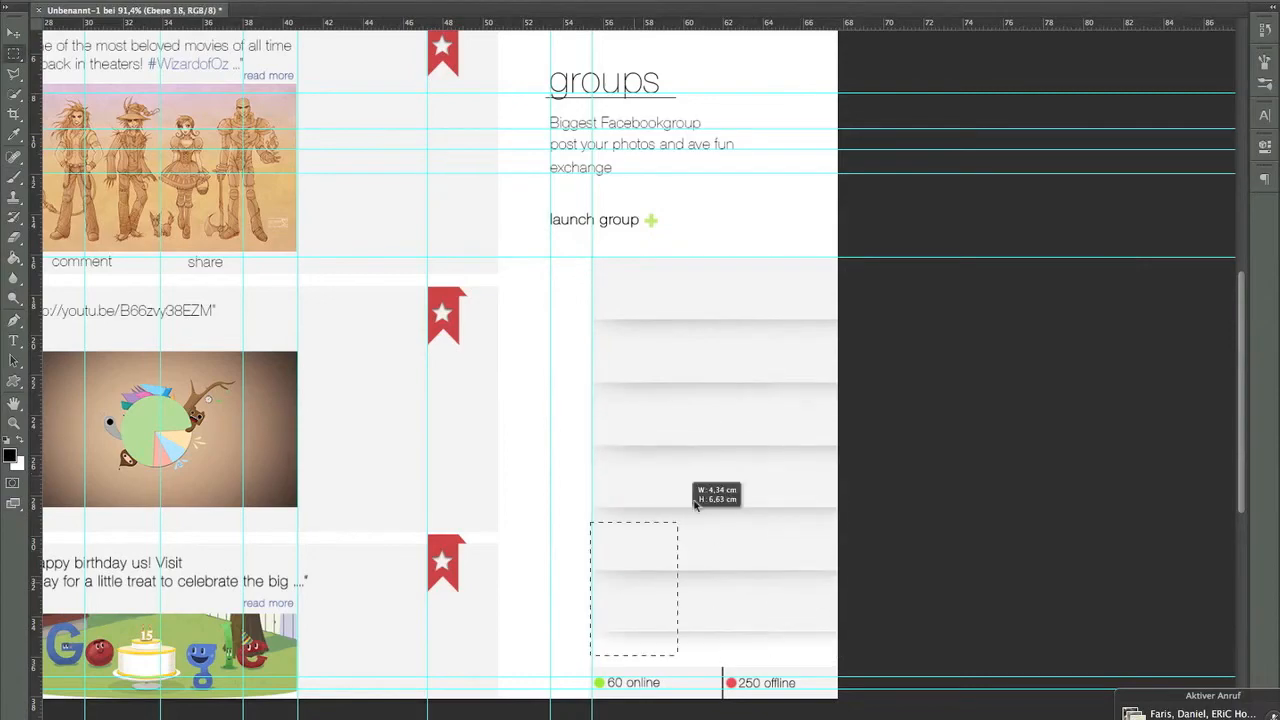